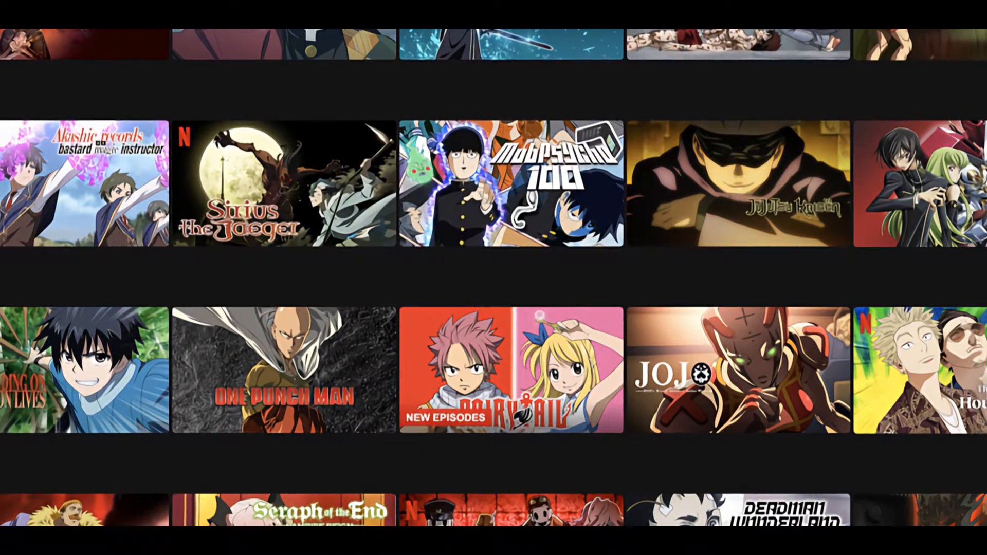
Launch VideoProc Converter AI from the desktop and enter the Super Resolution tool
scroll(left, 3)
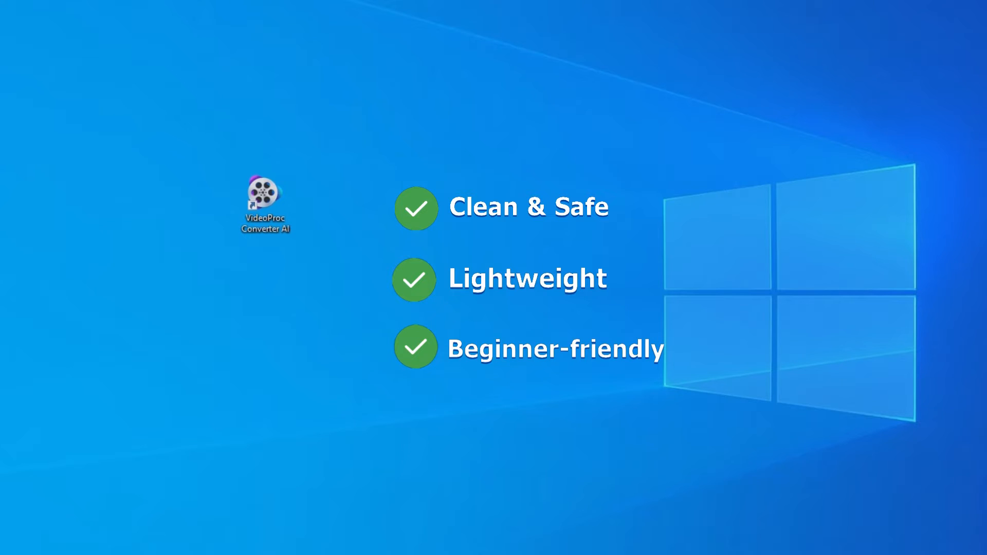
double_click(264, 202)
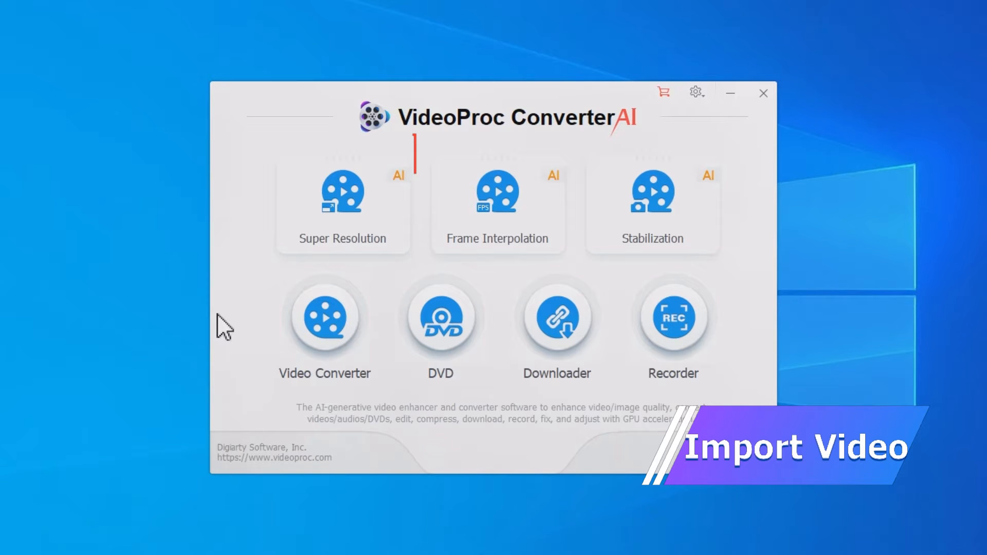
click(343, 192)
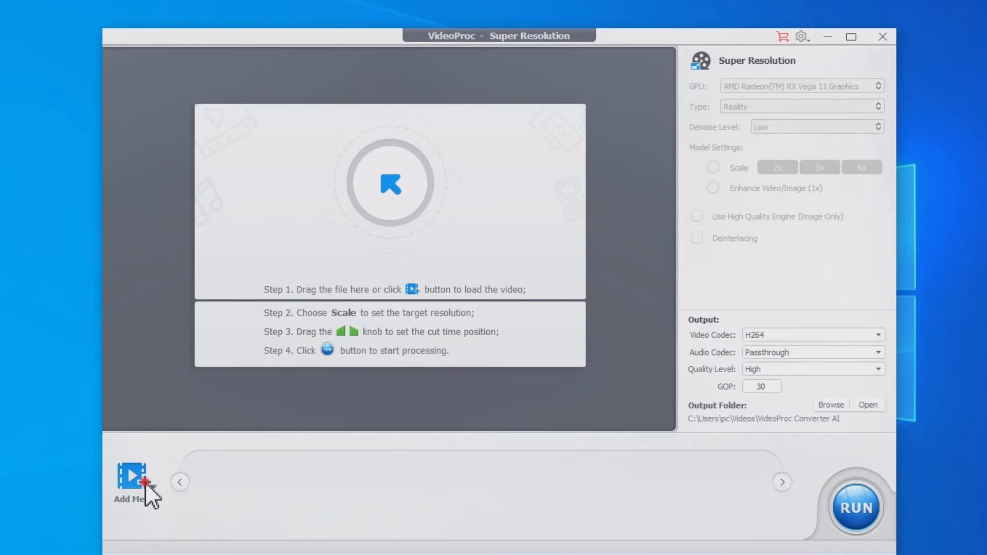
Load VID_9981002.mp4 from the Desktop's My Video folder via Add Media
click(134, 475)
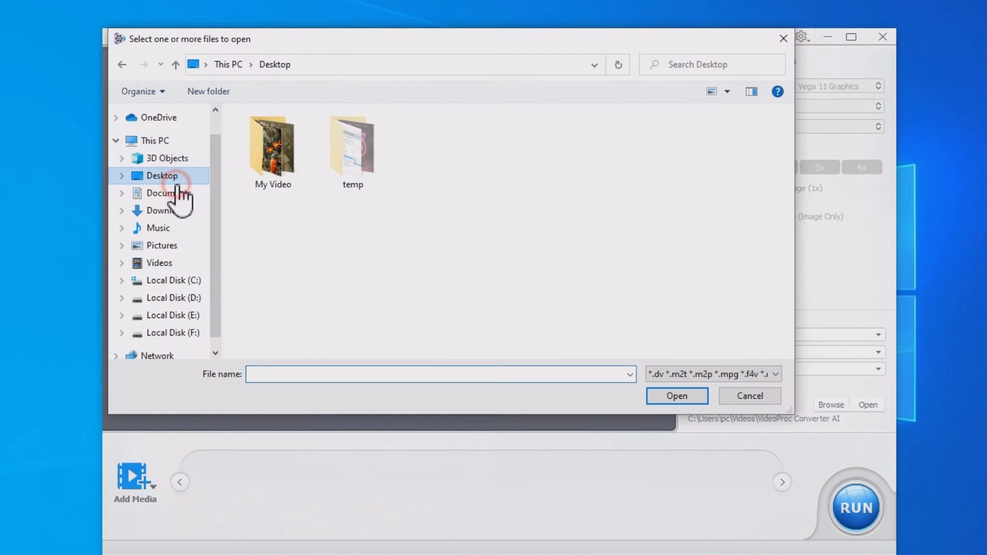
double_click(272, 144)
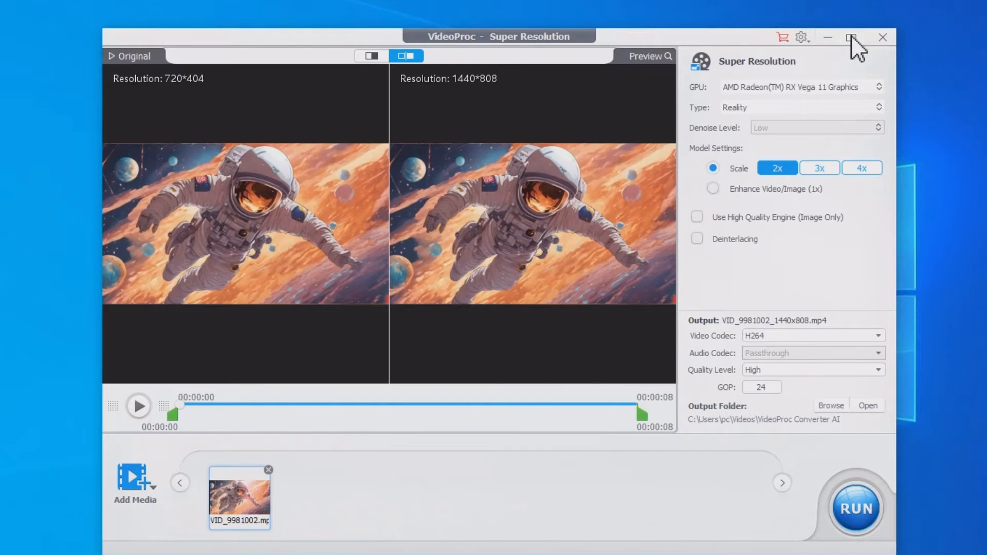
Maximize the window and drag the trim knob to one second and back to the start
click(850, 36)
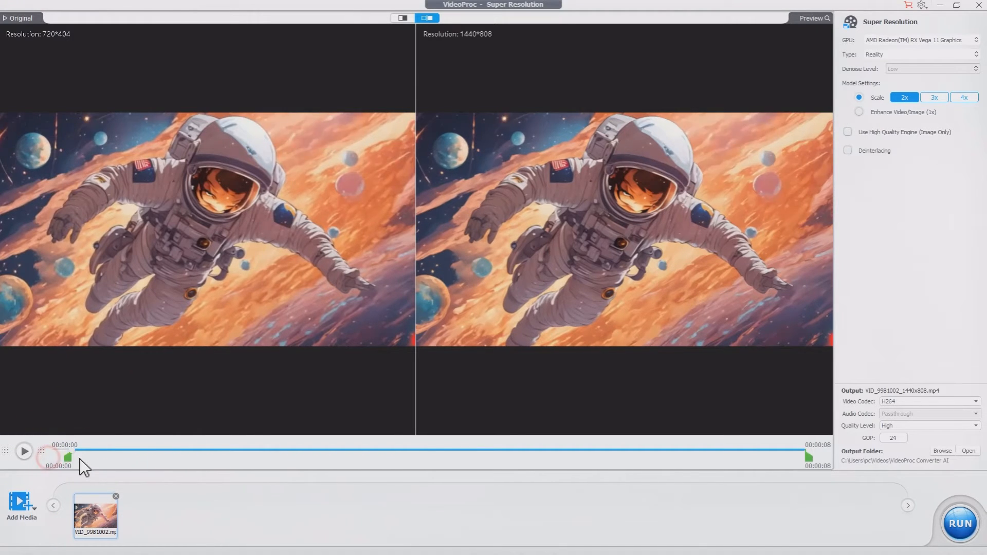
drag(68, 454, 183, 455)
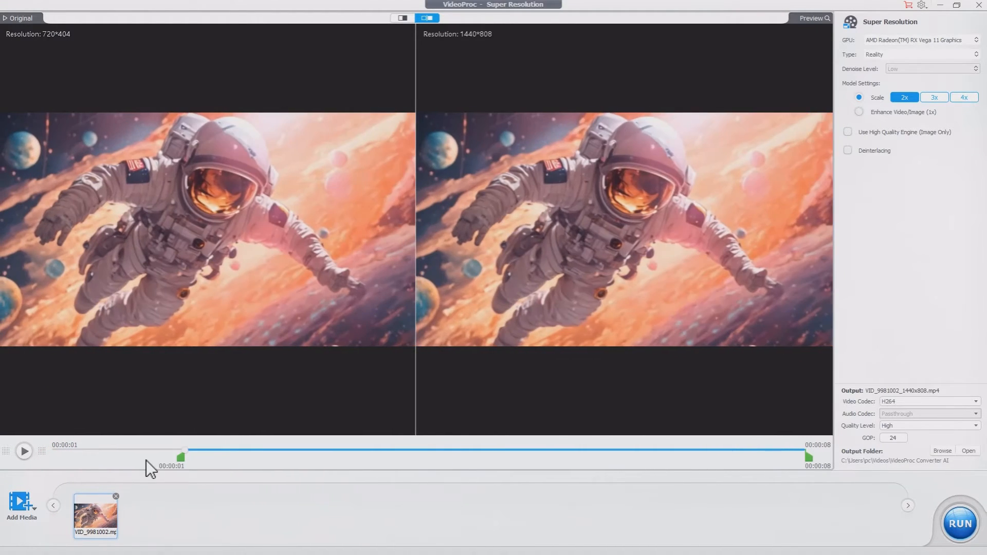
drag(183, 452, 50, 452)
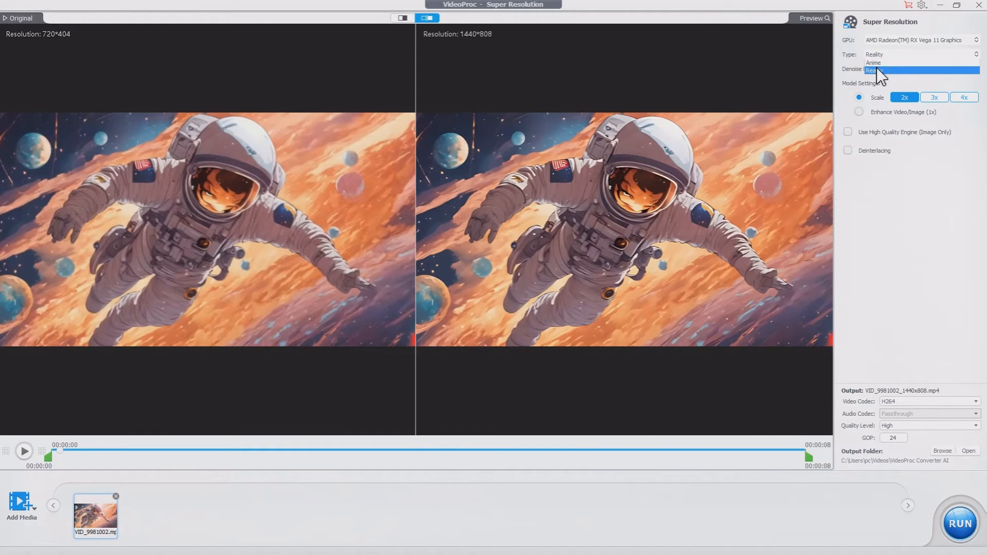
Switch the upscaling model to Anime at 4x scale
click(874, 63)
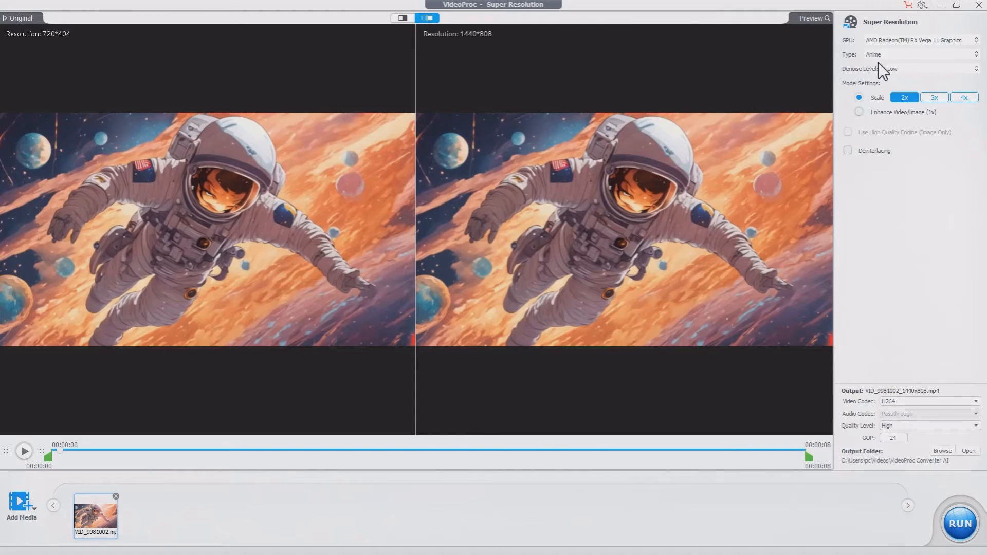
click(934, 97)
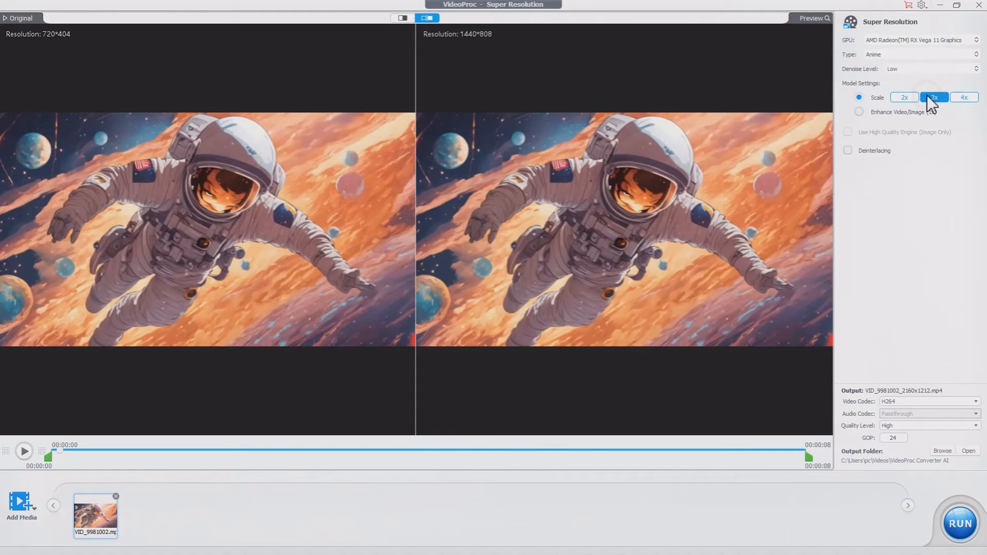
click(963, 98)
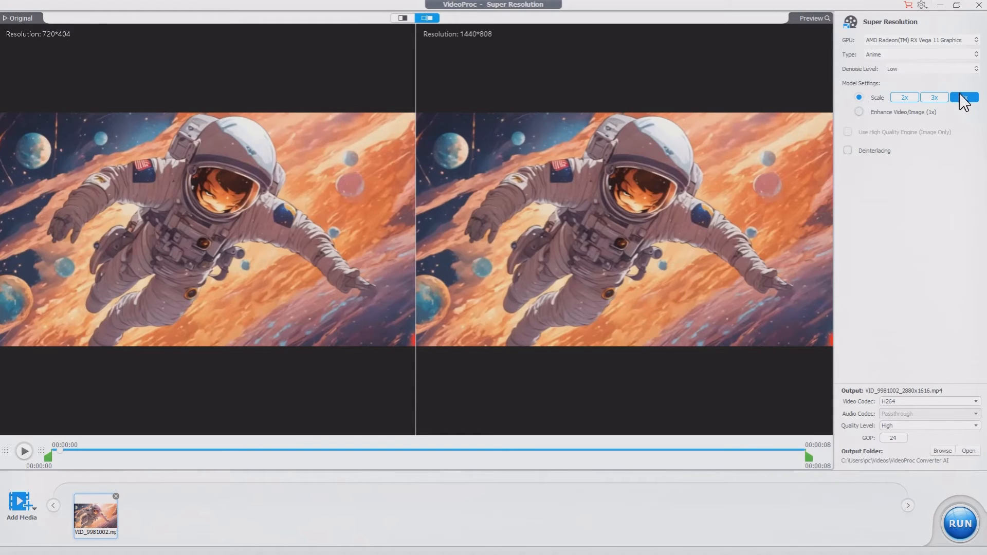
click(964, 98)
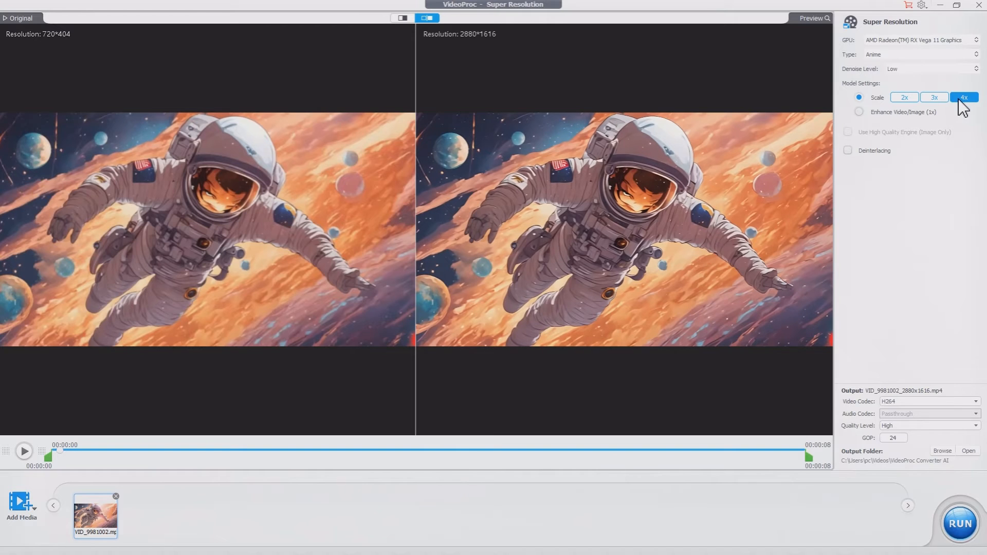
Try Denoise Level High, return it to Low, and bring up the Add Media picker
click(922, 68)
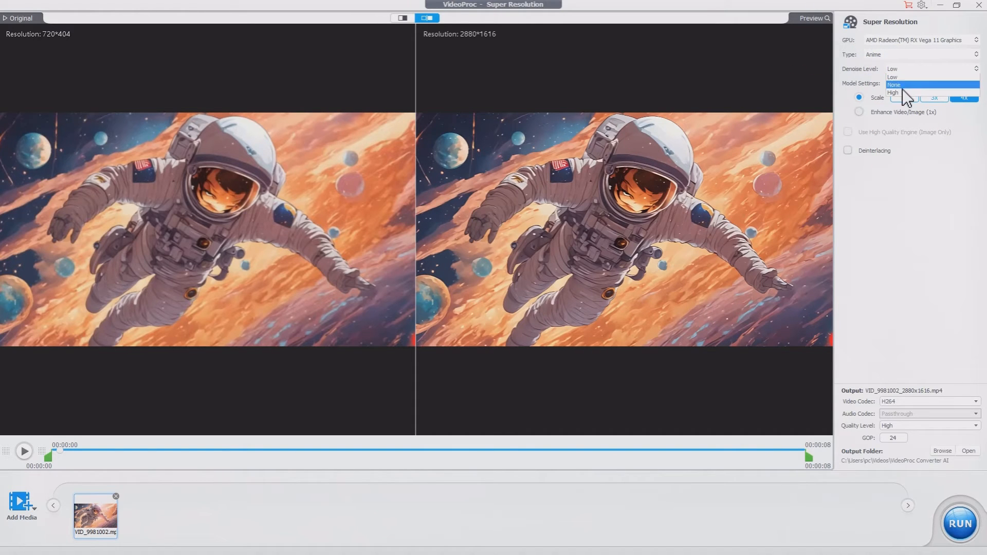
click(893, 92)
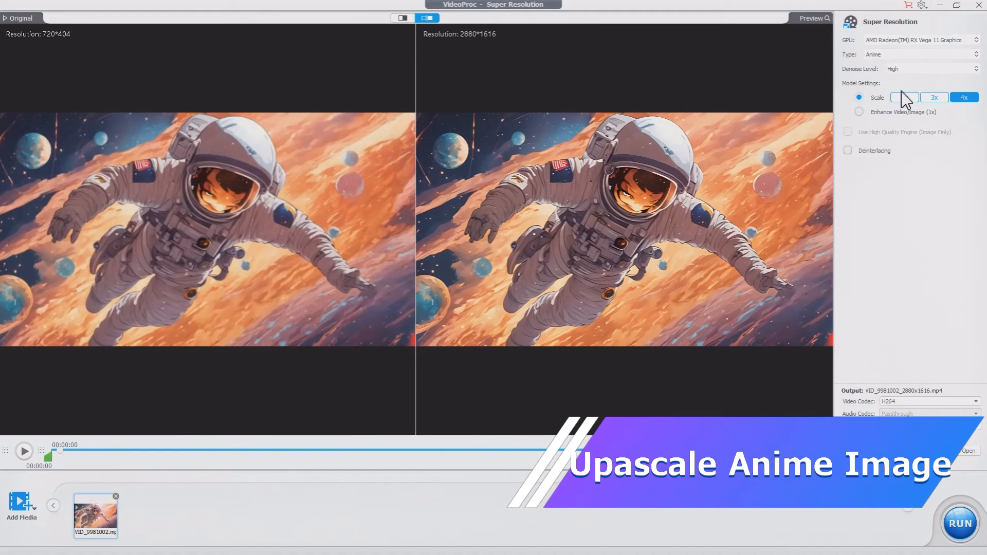
click(919, 68)
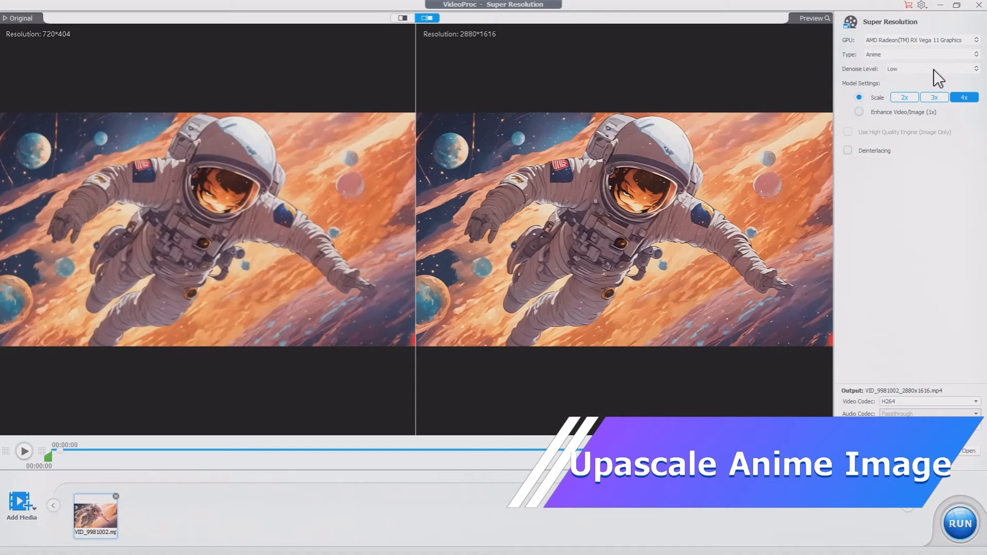
click(22, 507)
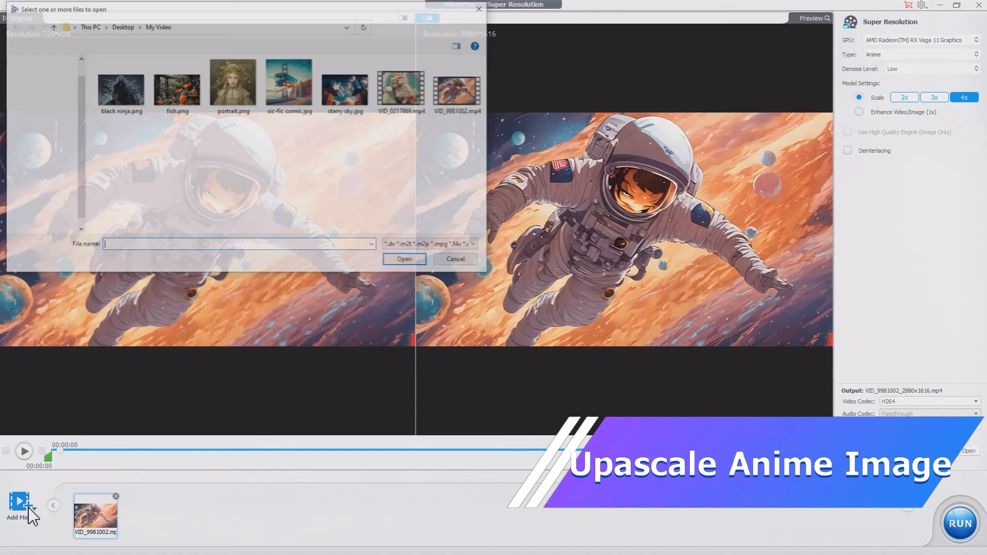
Load black ninja.png, set it to 4x (1920×1280), and turn on split comparison view
double_click(121, 83)
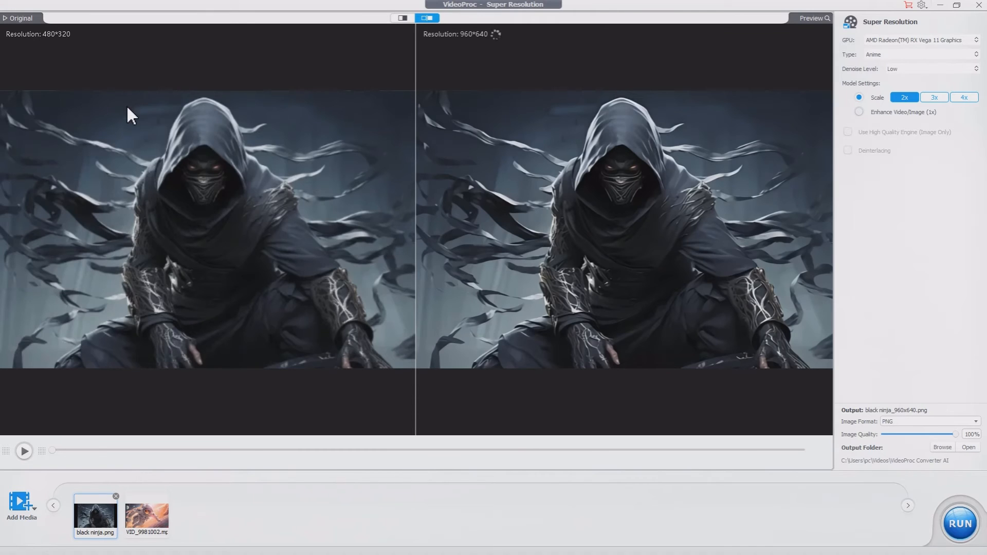
click(963, 97)
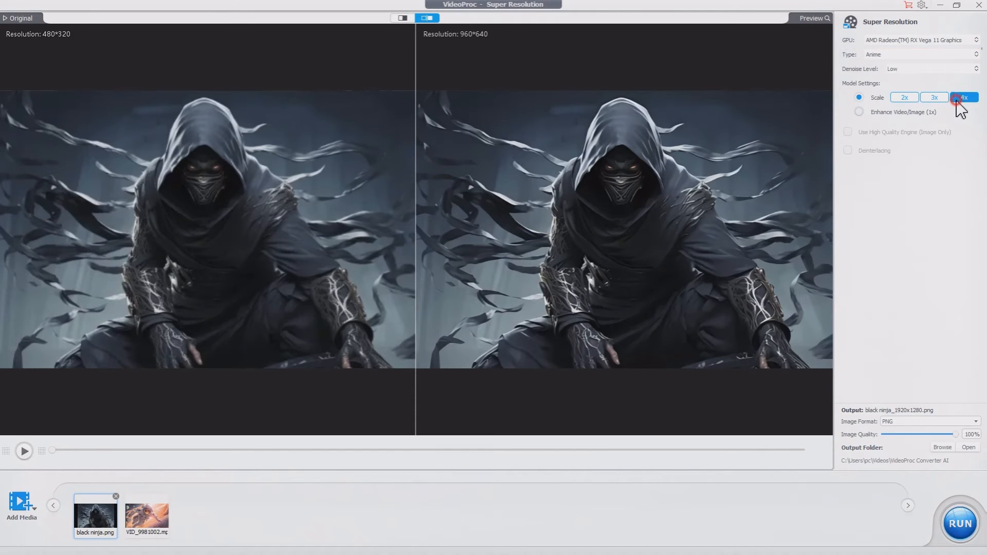
click(964, 97)
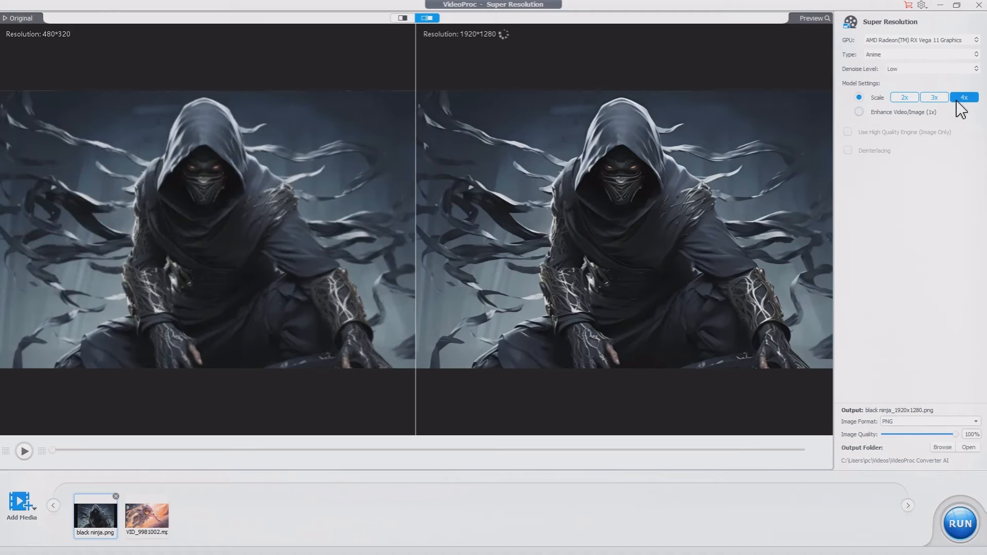
click(402, 18)
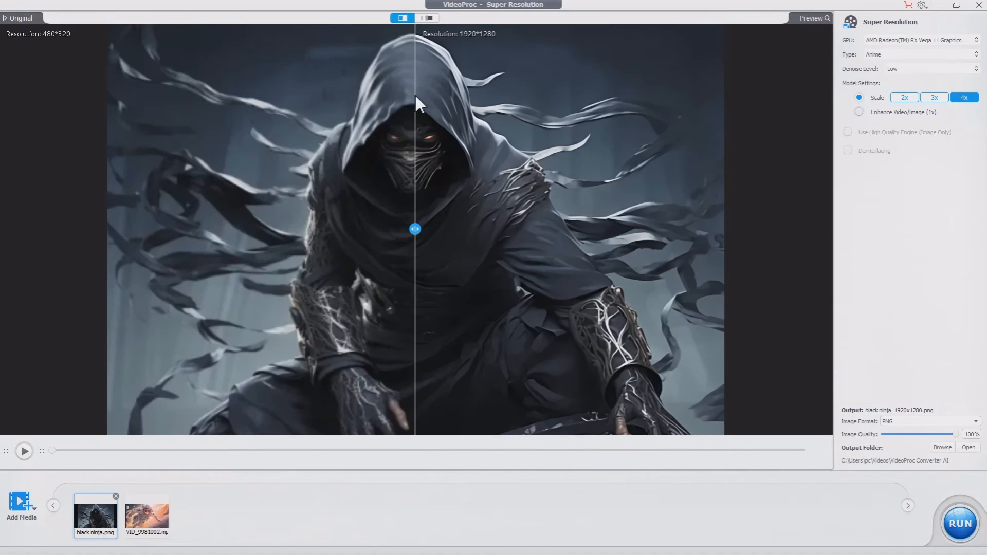
Drag the comparison slider to the left edge to reveal nearly the whole upscaled ninja
drag(415, 228, 380, 239)
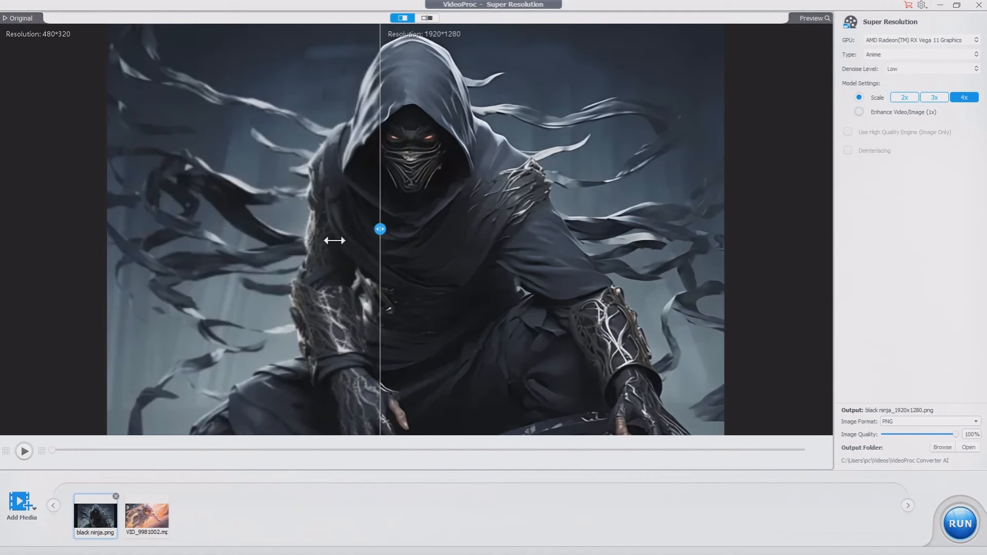
drag(381, 229, 120, 229)
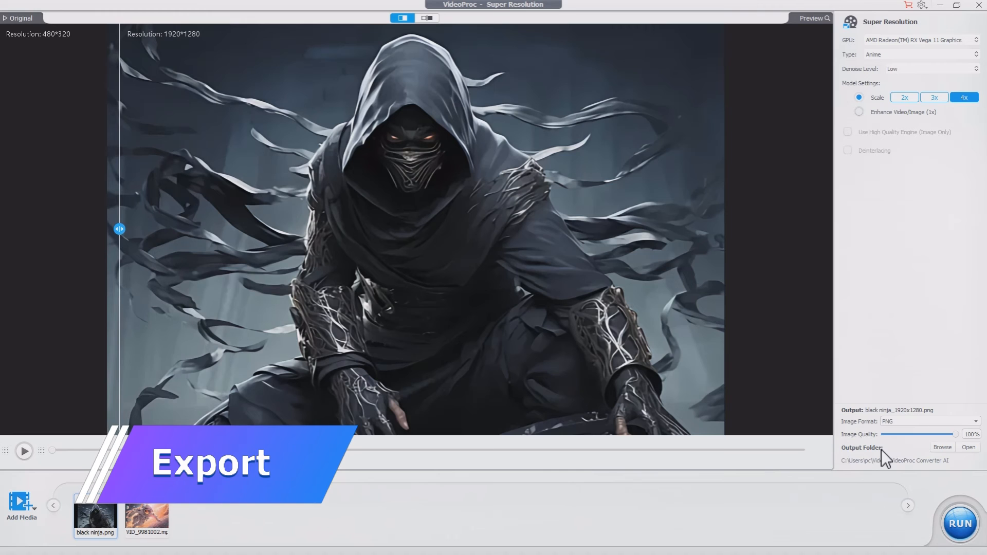
Set the output folder to Desktop, run the export, and maximize the result in Photos
click(942, 447)
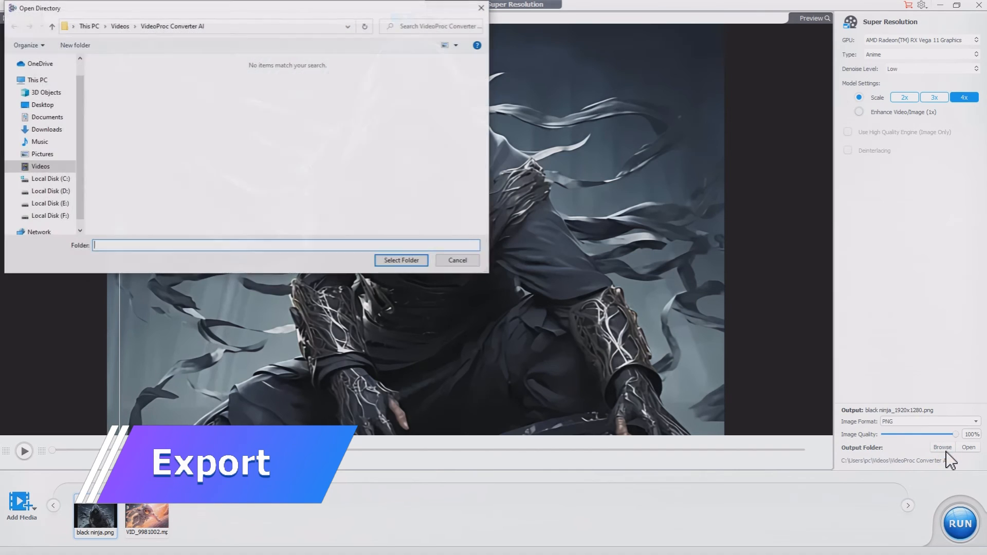
click(42, 104)
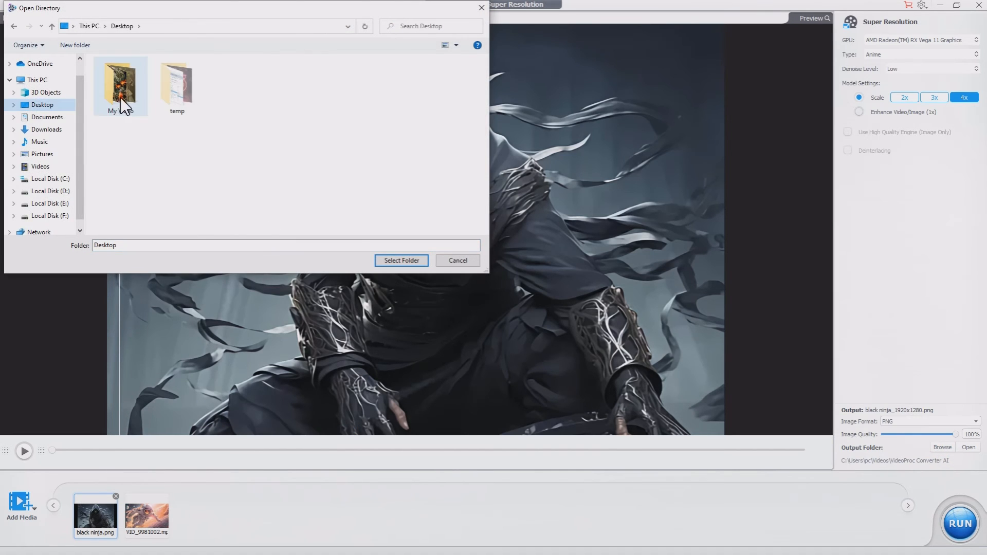
click(401, 260)
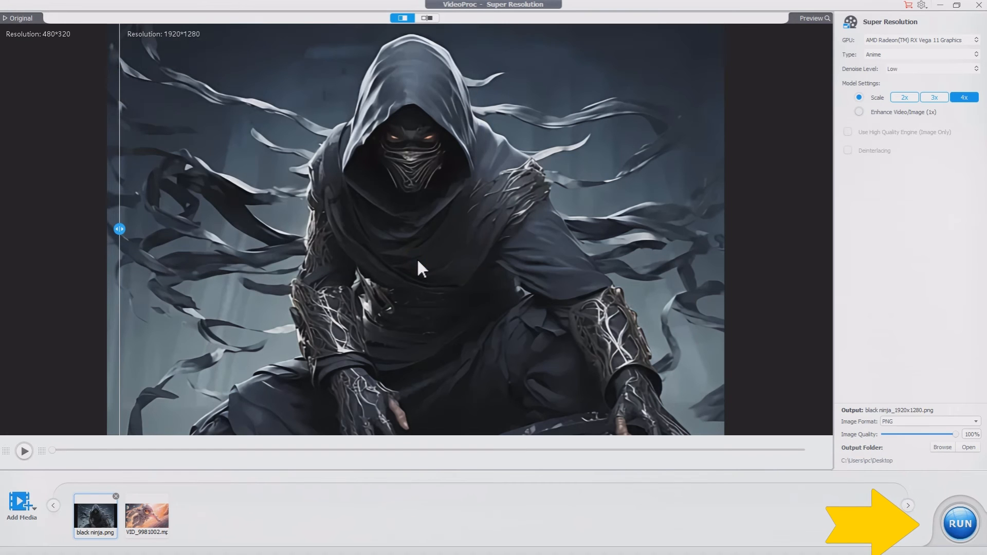
click(959, 523)
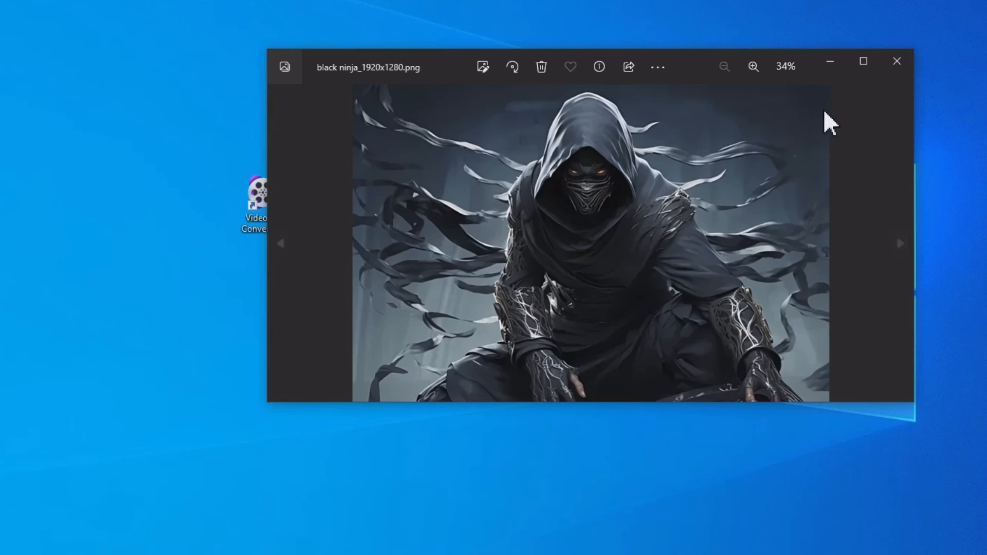
click(863, 61)
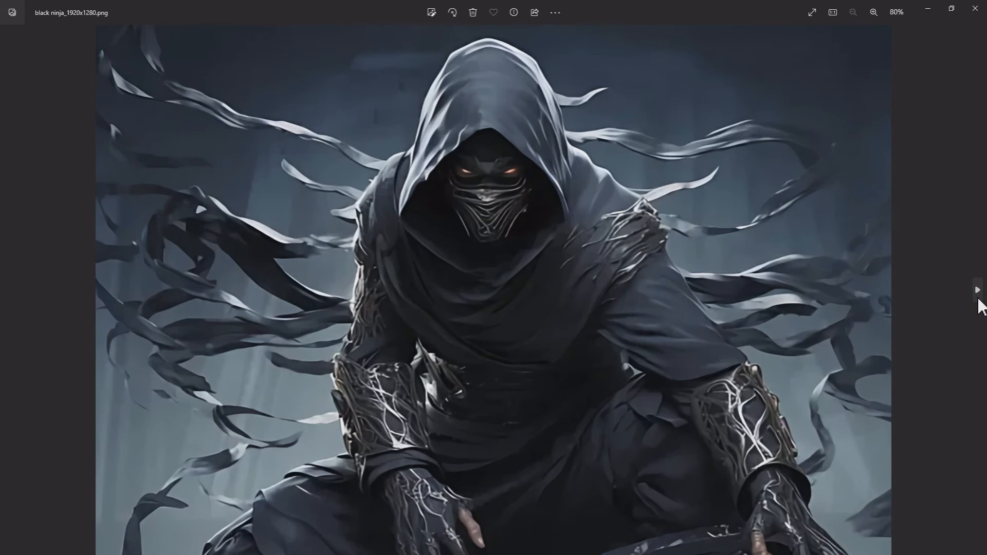